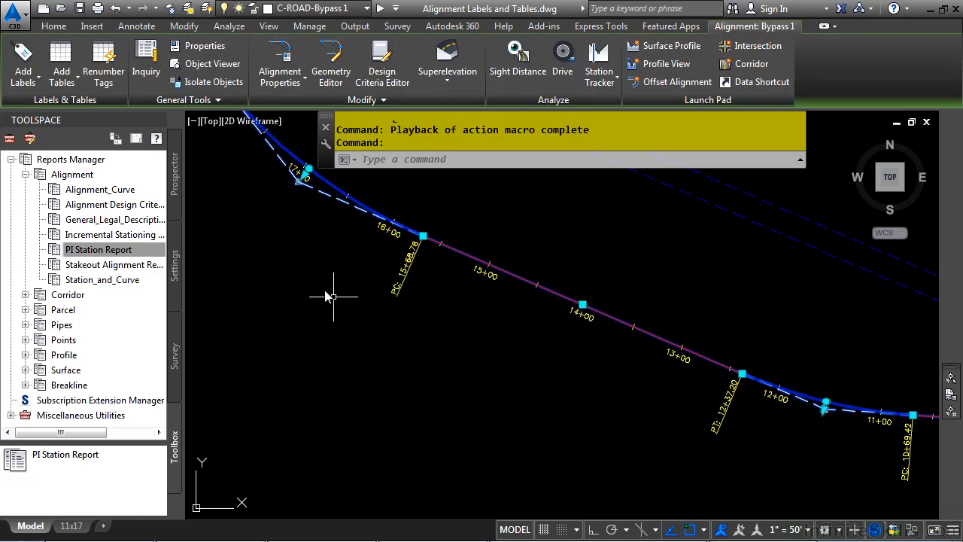
mouse_move(36, 102)
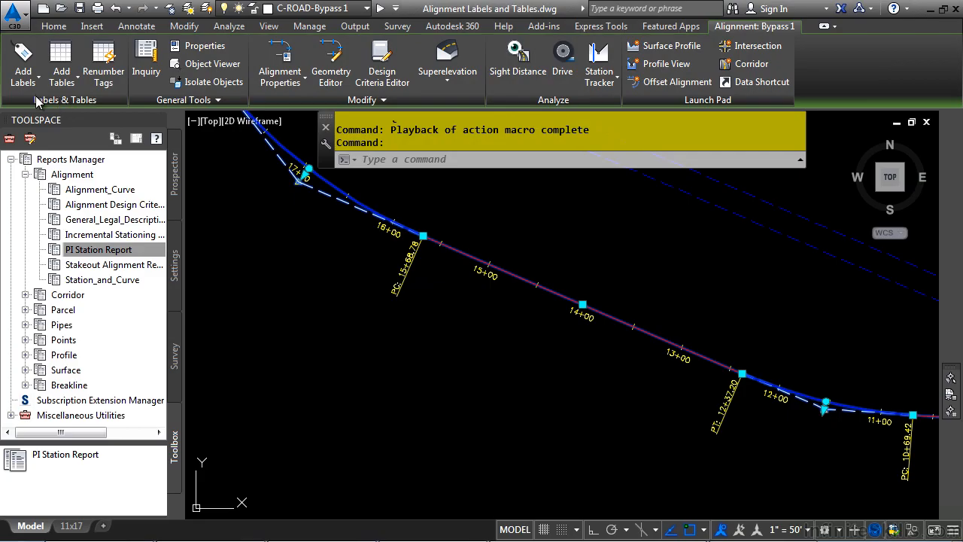
Step: Choose Station Offset - Fixed Point labels with a Basic X marker and begin adding them to the drawing
left_click(23, 63)
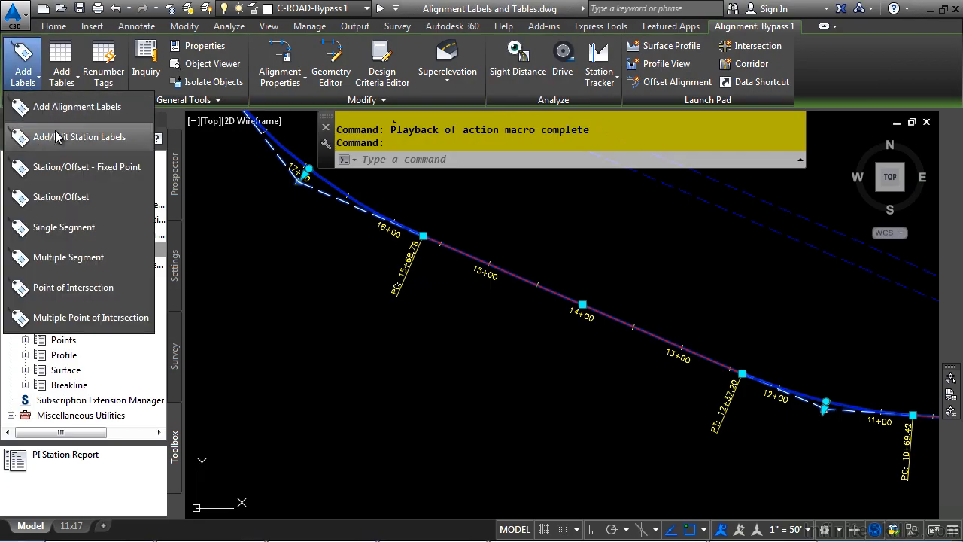
mouse_move(67, 255)
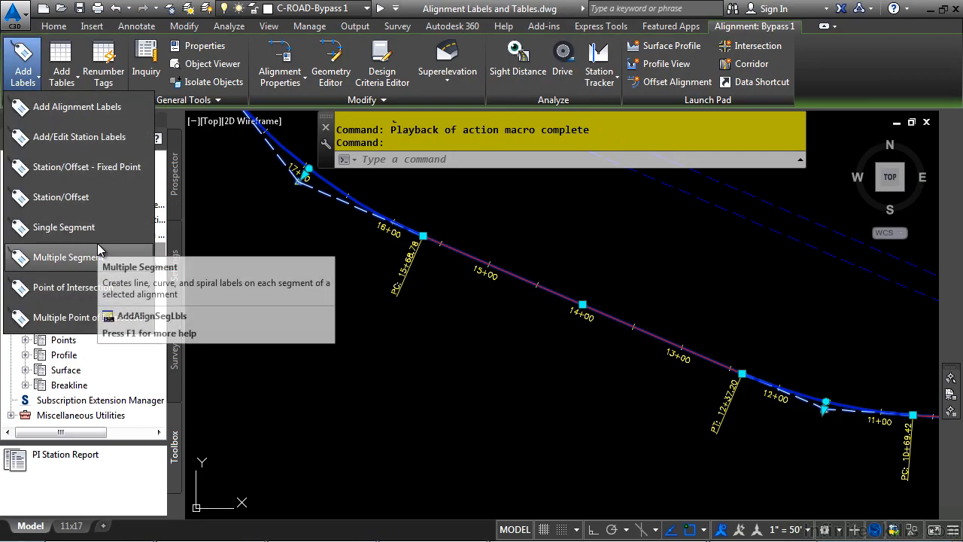
mouse_move(87, 166)
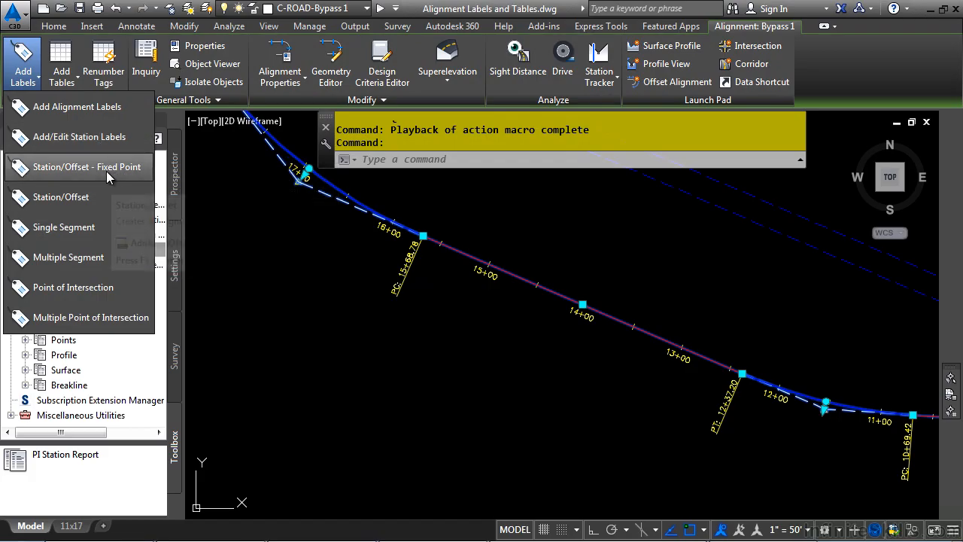
mouse_move(99, 166)
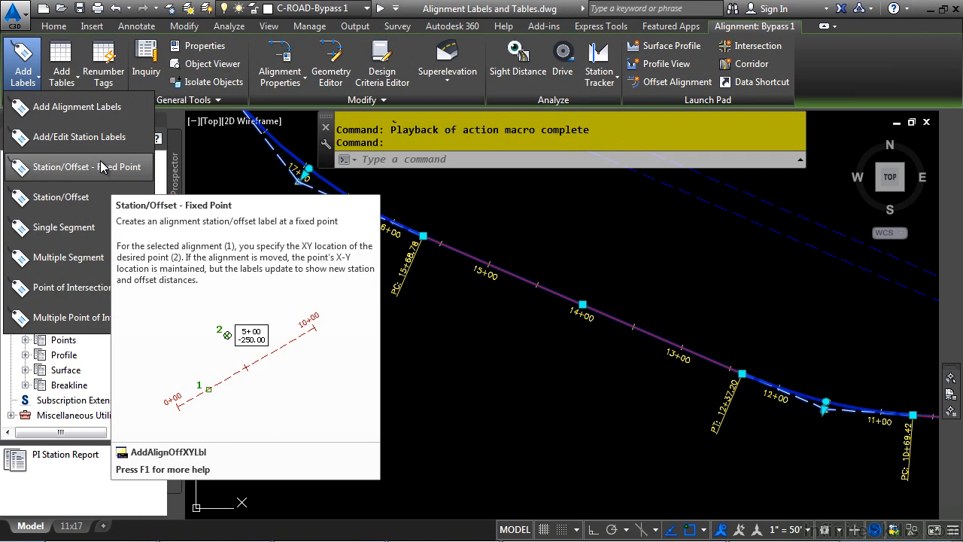
mouse_move(97, 165)
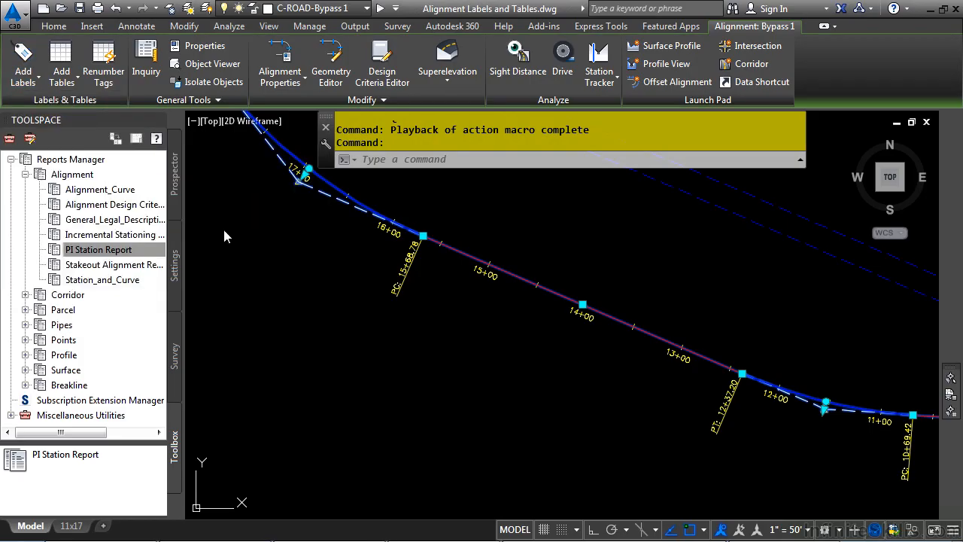
left_click(22, 64)
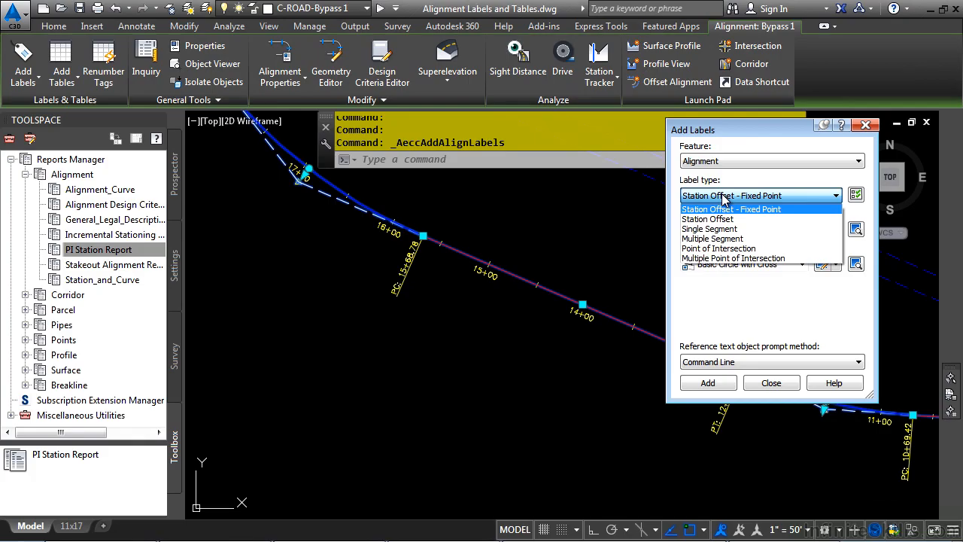
mouse_move(730, 214)
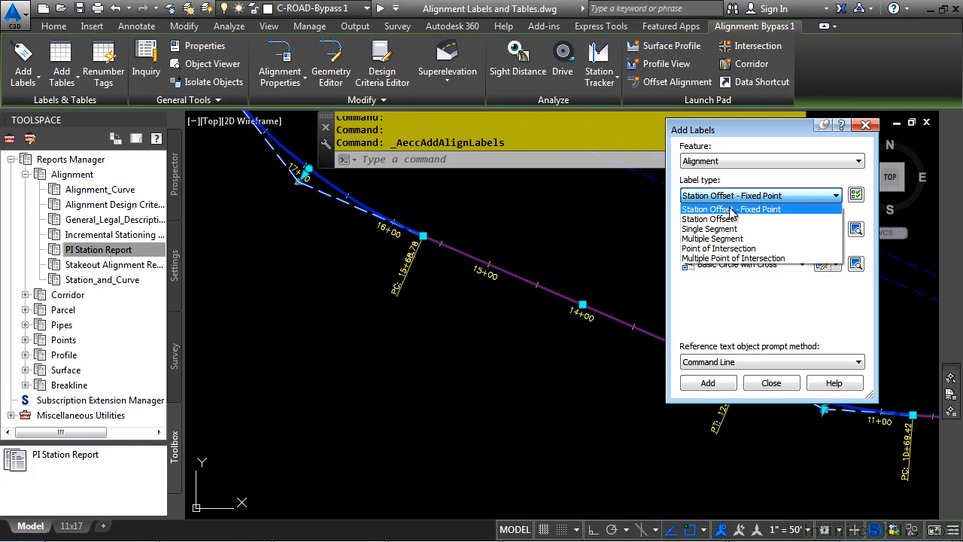
left_click(731, 196)
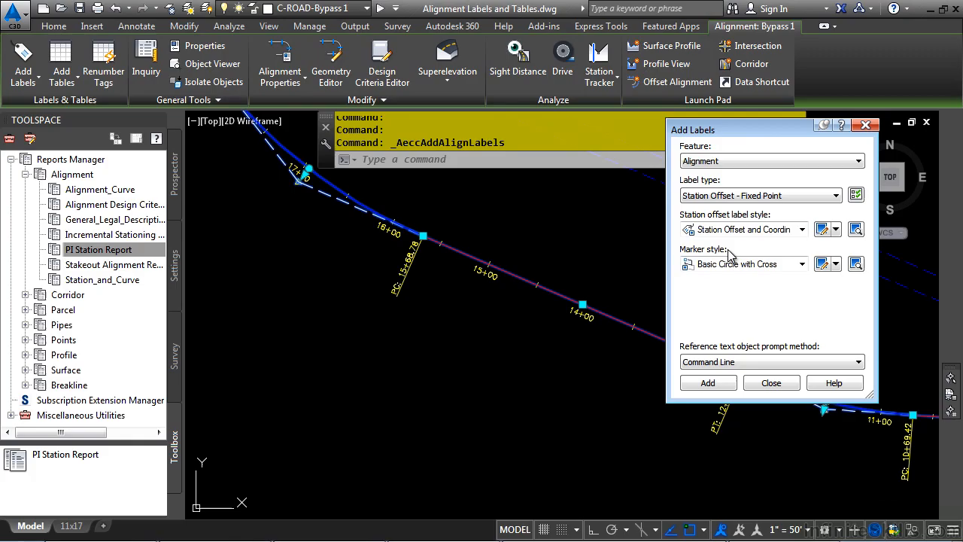
left_click(800, 229)
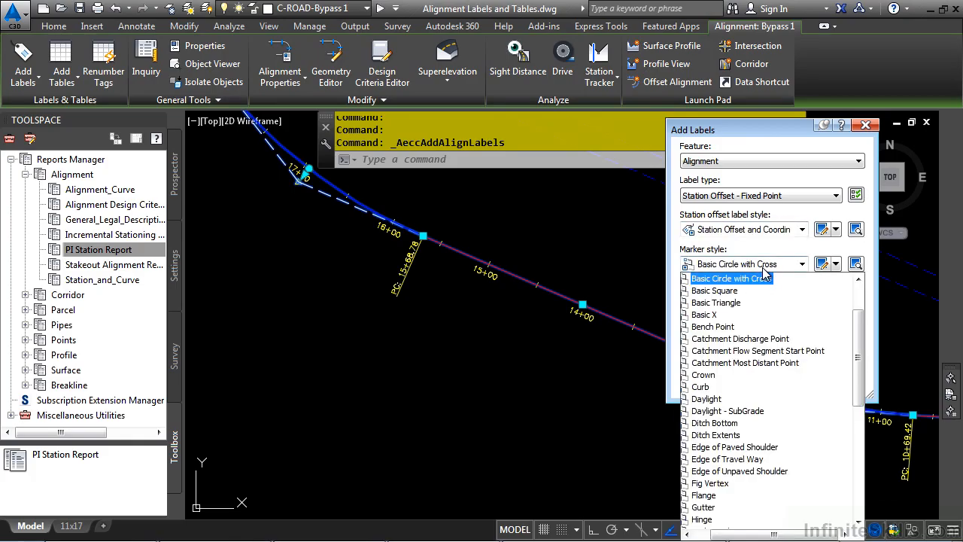
left_click(704, 315)
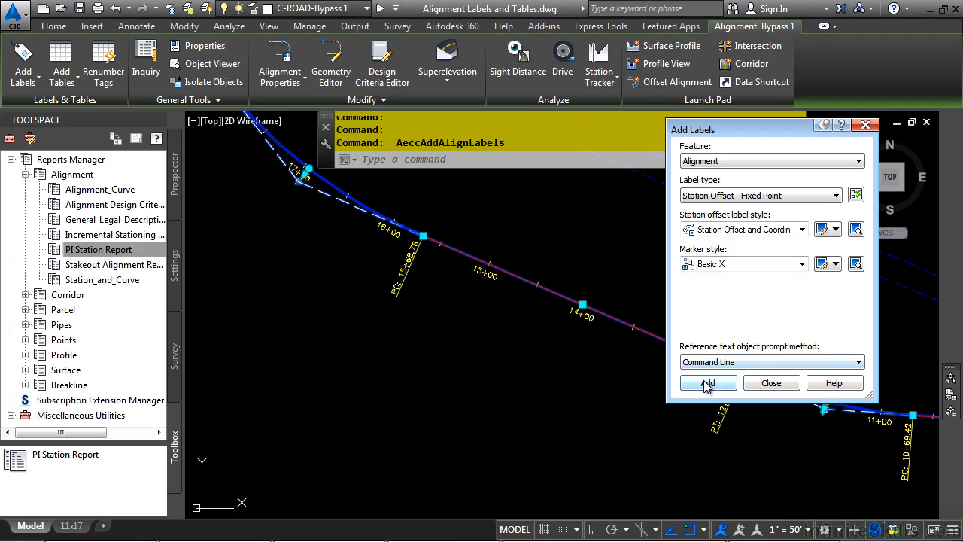
left_click(707, 382)
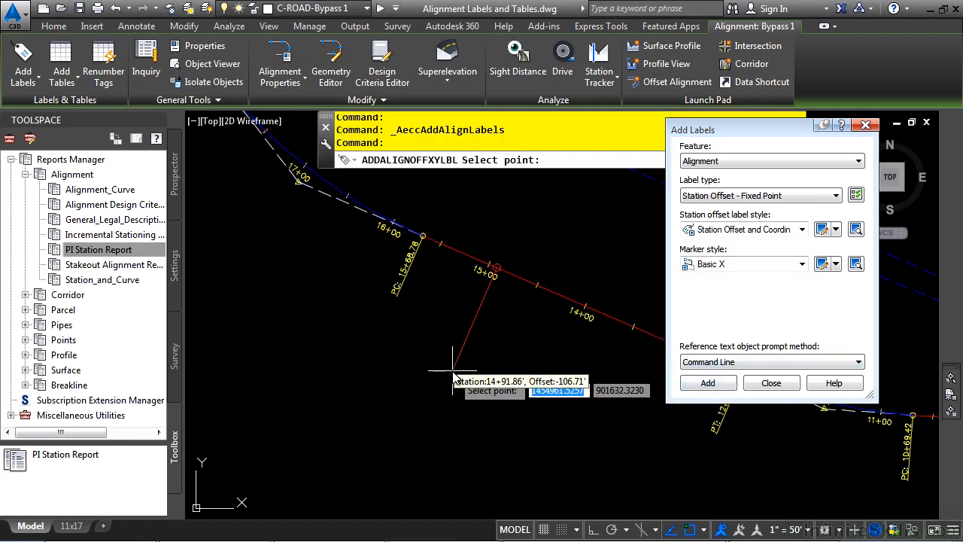
mouse_move(390, 349)
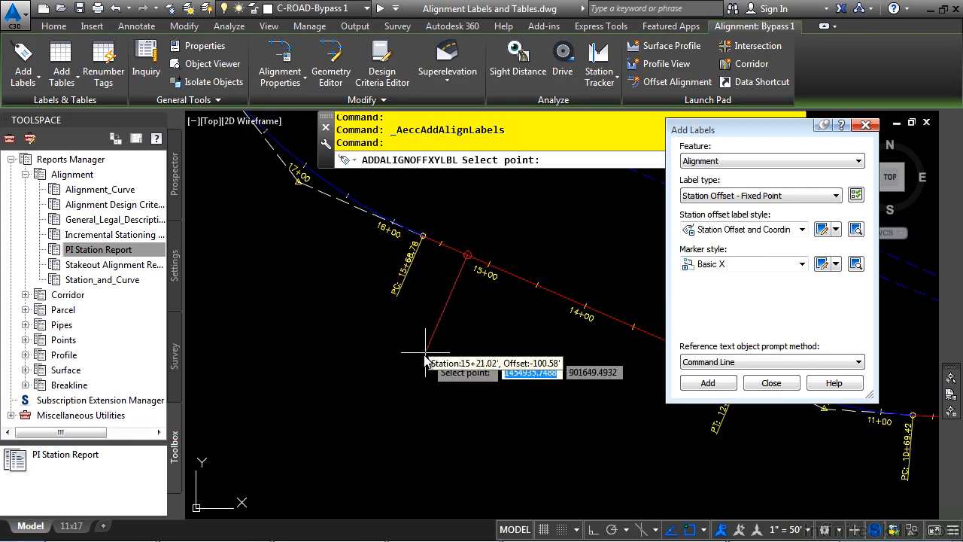
mouse_move(403, 367)
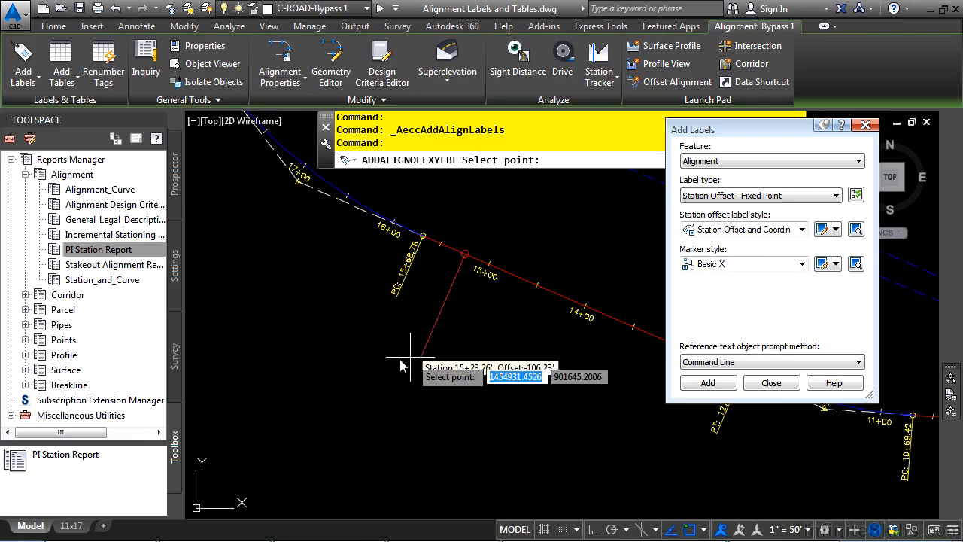
Step: Place the fixed-point label below Bypass 1 at station 15+46.39, offset 106.80
left_click(400, 349)
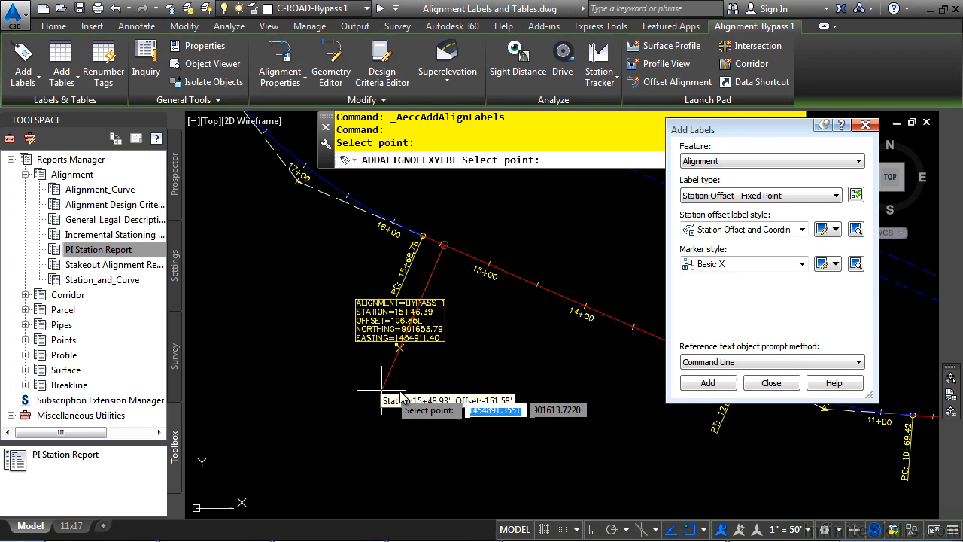
mouse_move(494, 373)
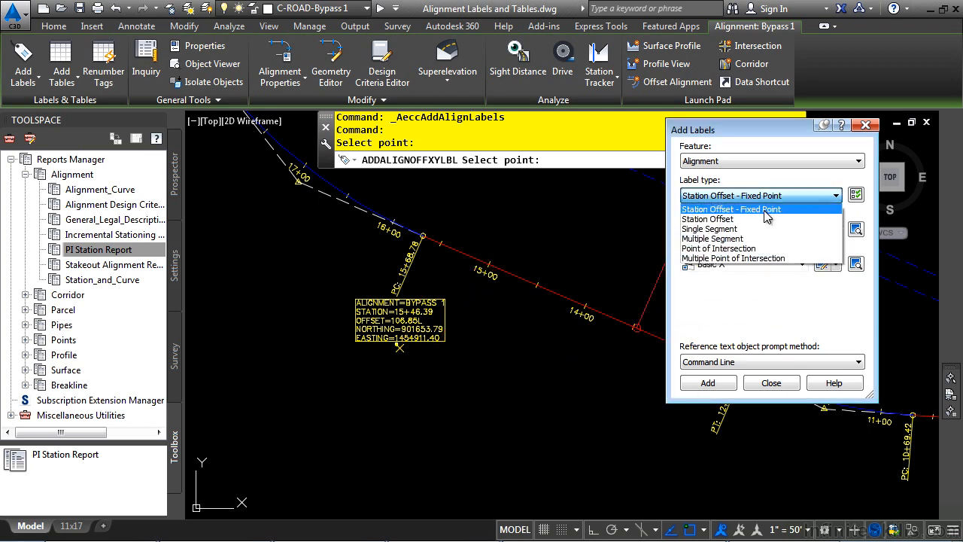
Step: Add a plain Station Offset label on Bypass 1 at station 14+00.05, offset 103.28
left_click(707, 219)
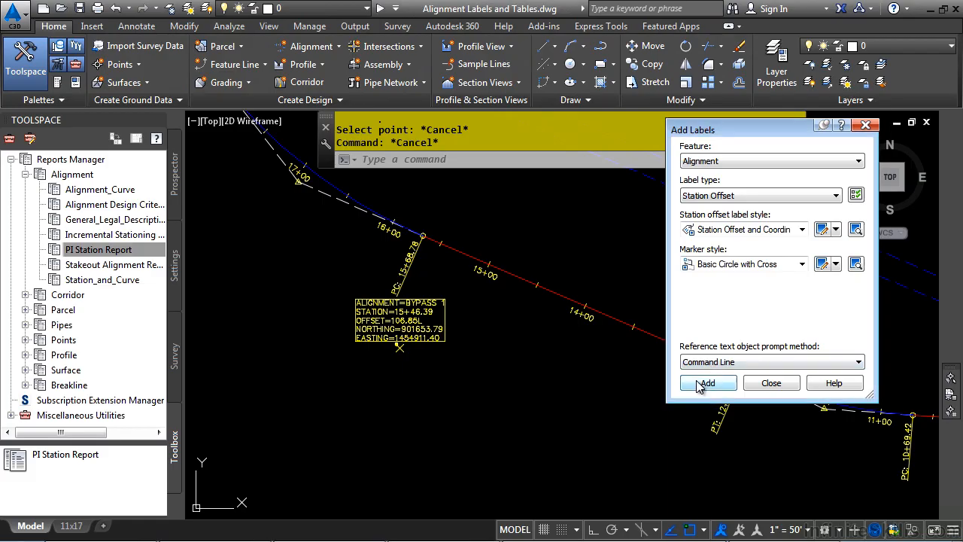
left_click(707, 384)
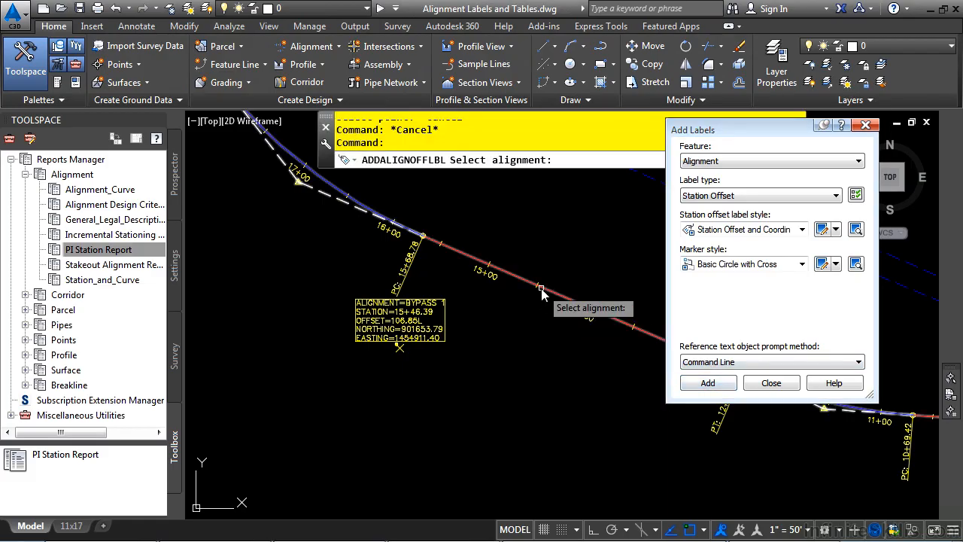
left_click(544, 294)
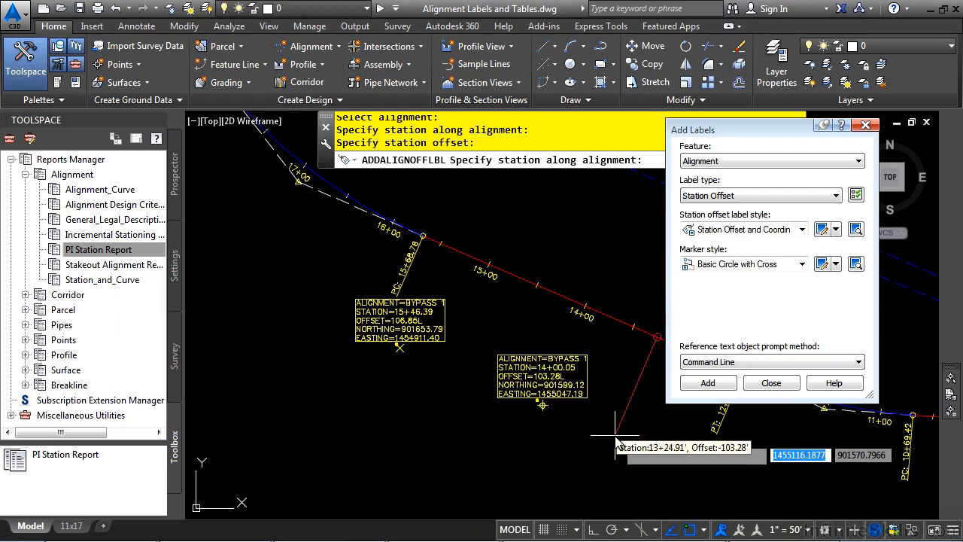
left_click(614, 435)
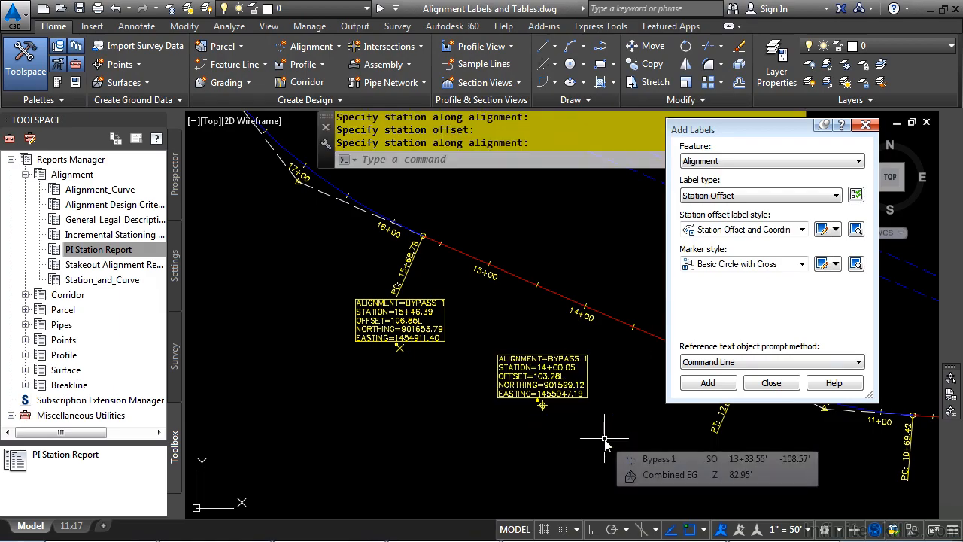
mouse_move(554, 298)
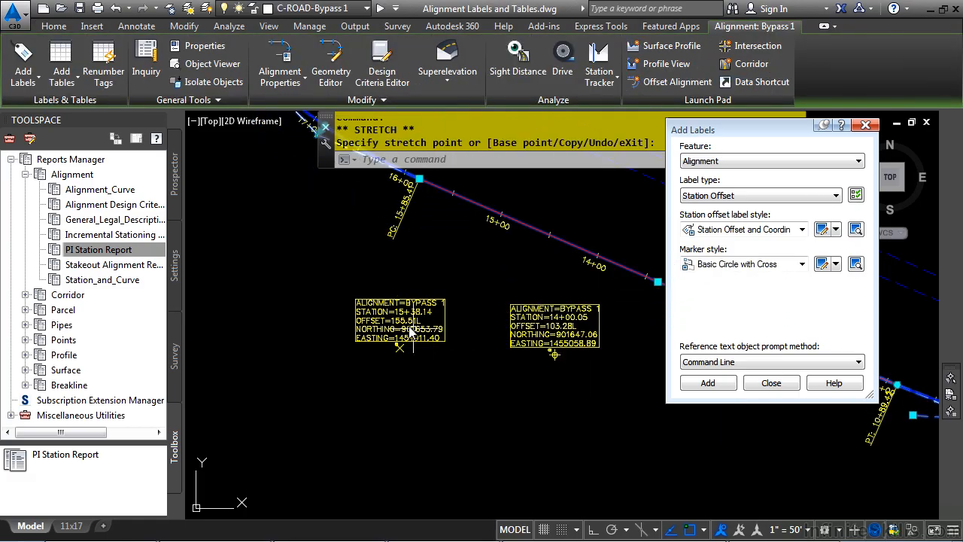
mouse_move(463, 308)
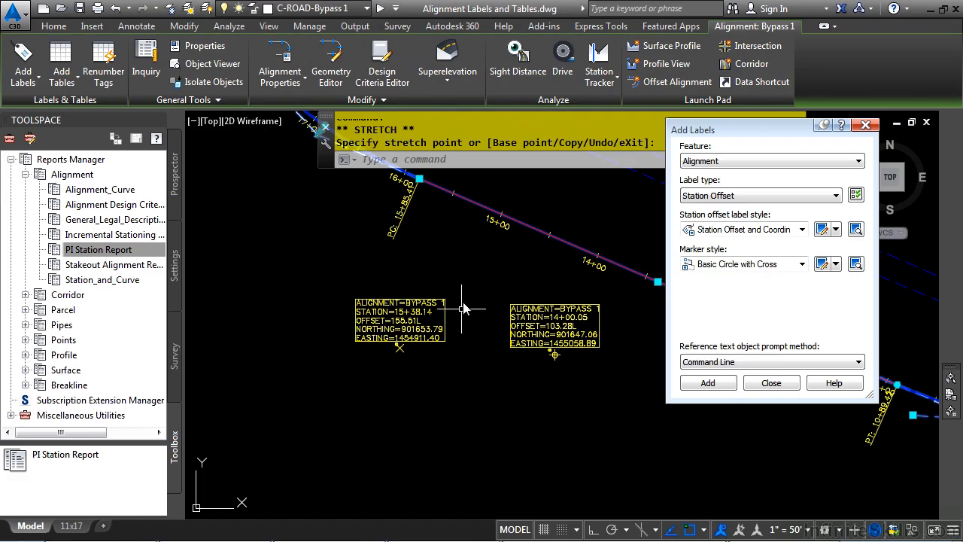
mouse_move(480, 263)
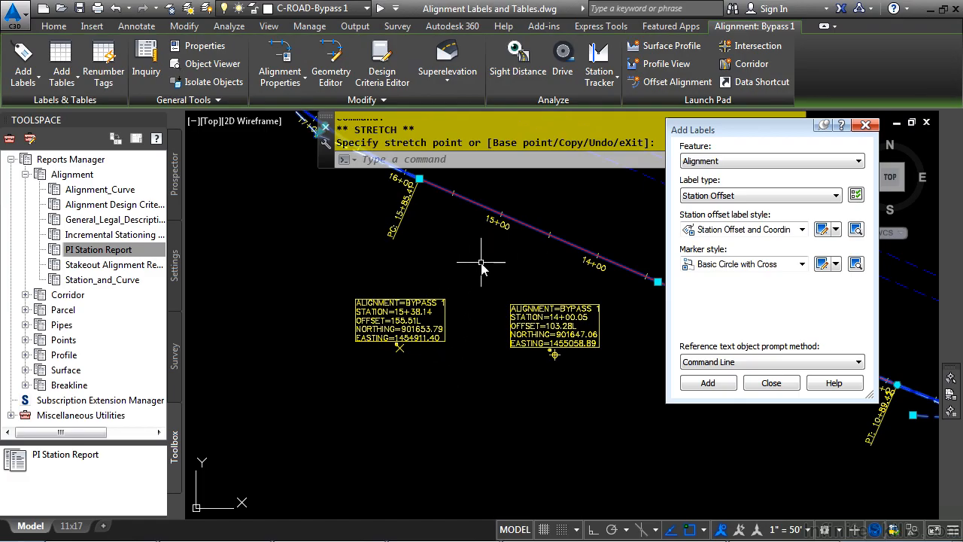
mouse_move(584, 331)
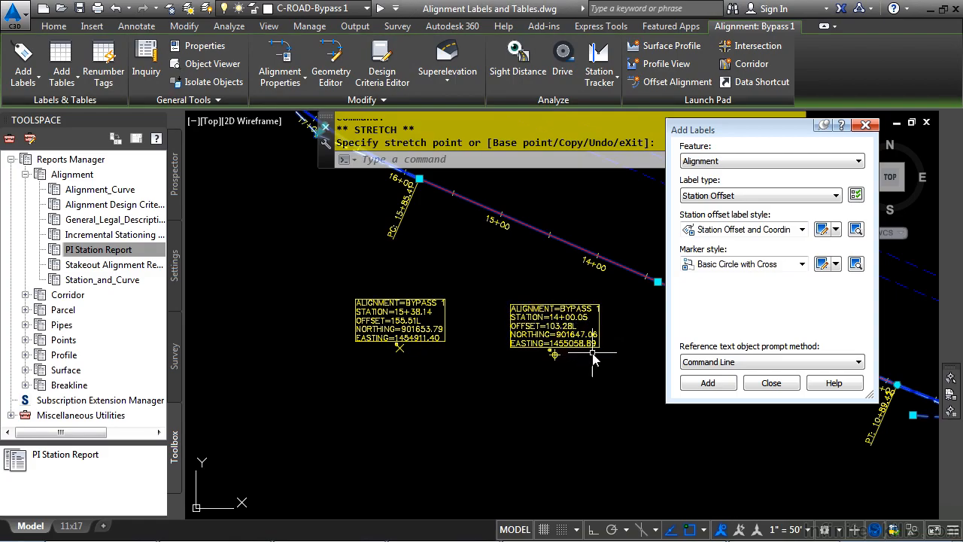
mouse_move(512, 373)
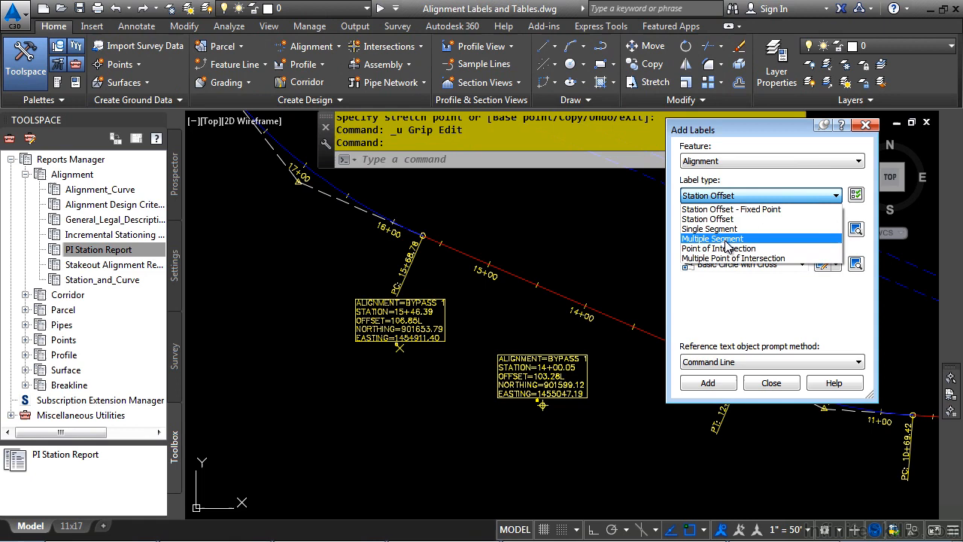
Step: Add Multiple Segment bearing-over-distance labels to every segment of Bypass 1
left_click(712, 238)
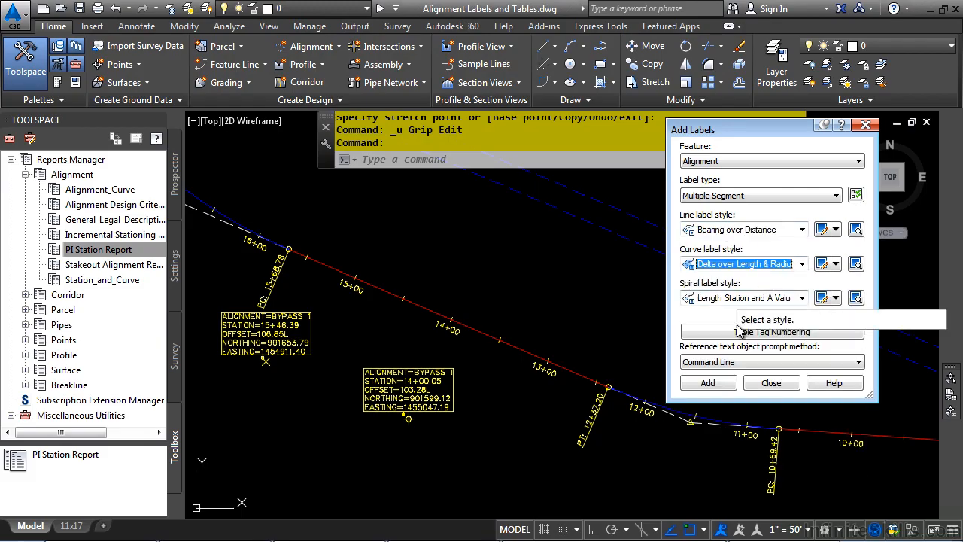
left_click(707, 382)
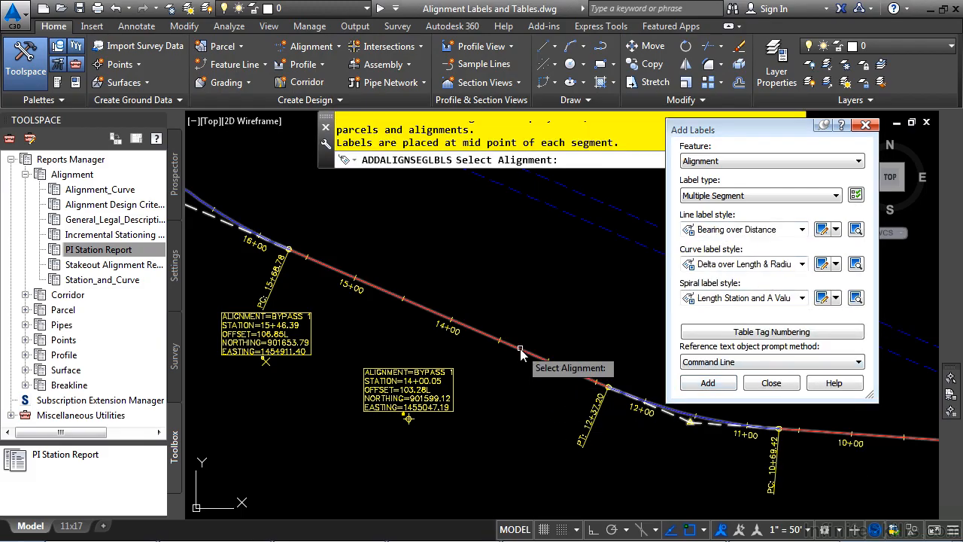
left_click(520, 353)
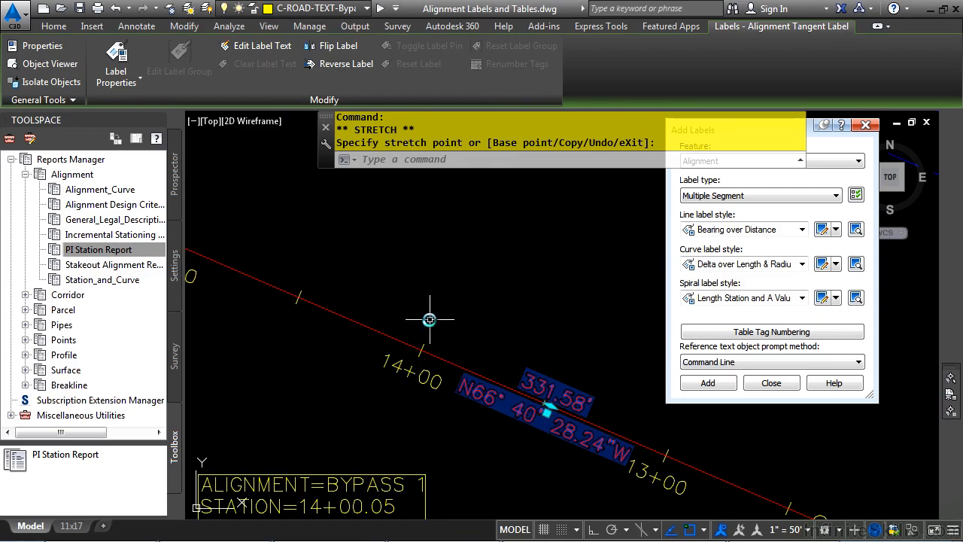
Step: Show the Settings tree and expand the Alignment label styles
left_click(174, 264)
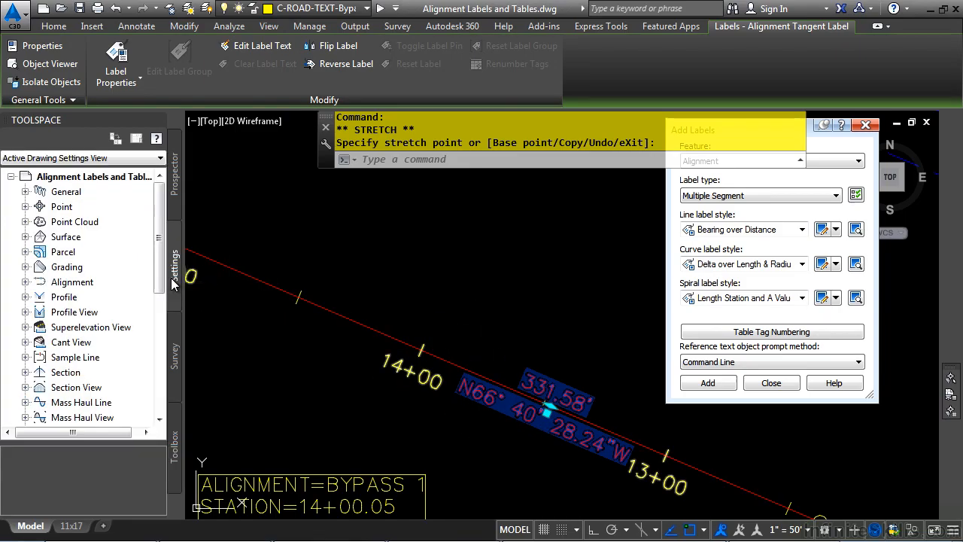
mouse_move(39, 367)
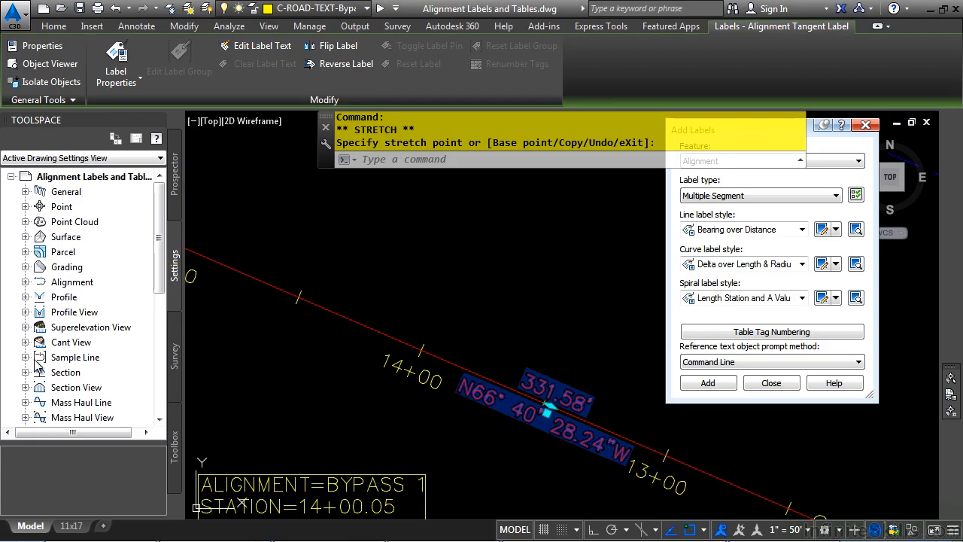
left_click(26, 282)
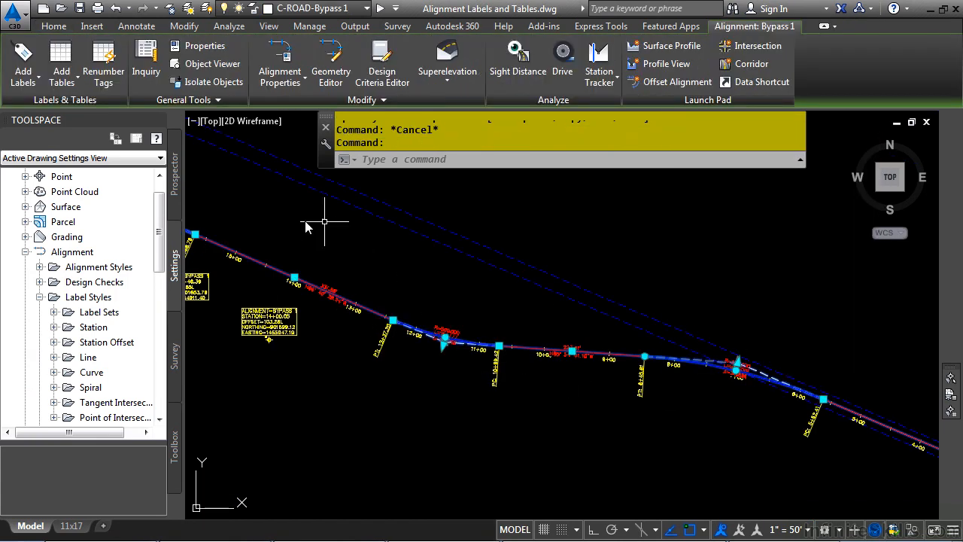
Step: Create an unsplit Add Segments table for Bypass 1 in the Radius Length Direction and A Value style
left_click(61, 63)
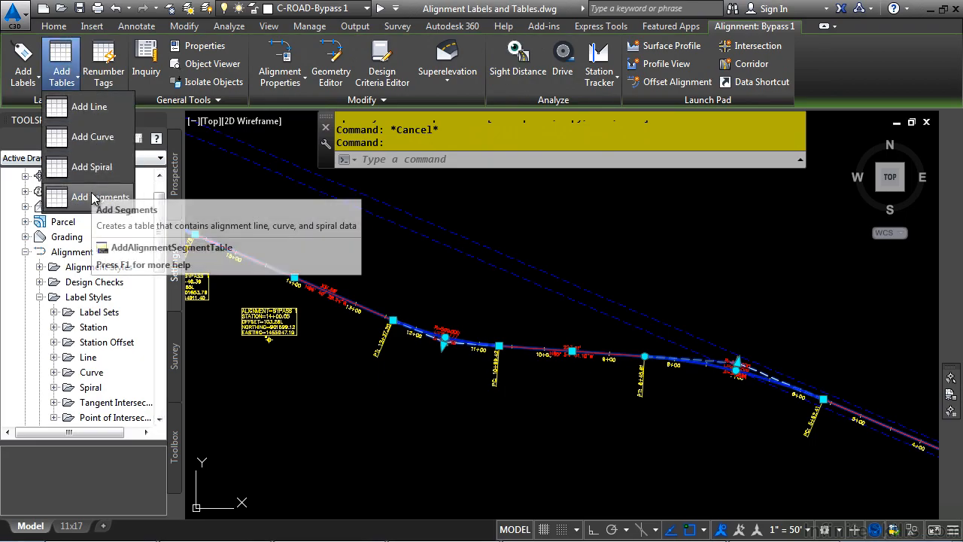
left_click(102, 195)
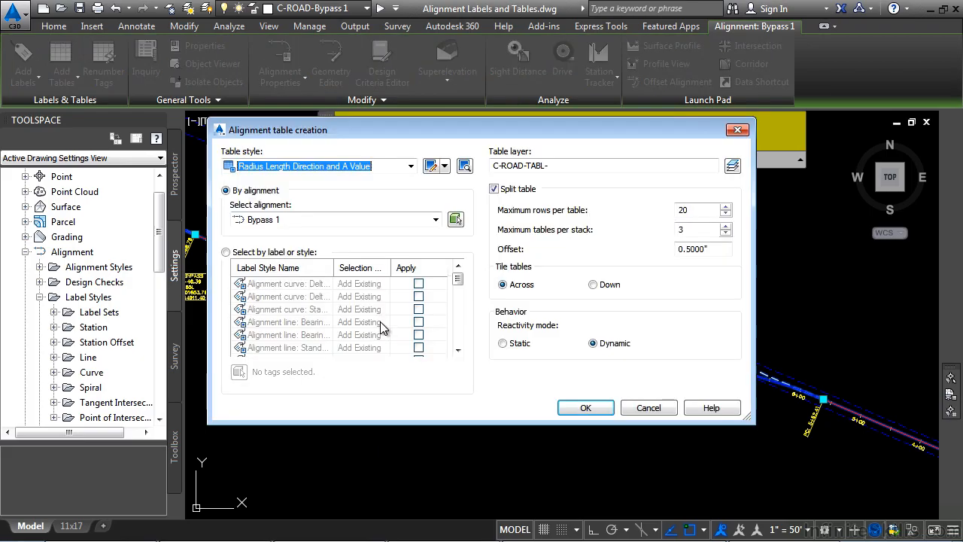
left_click(409, 165)
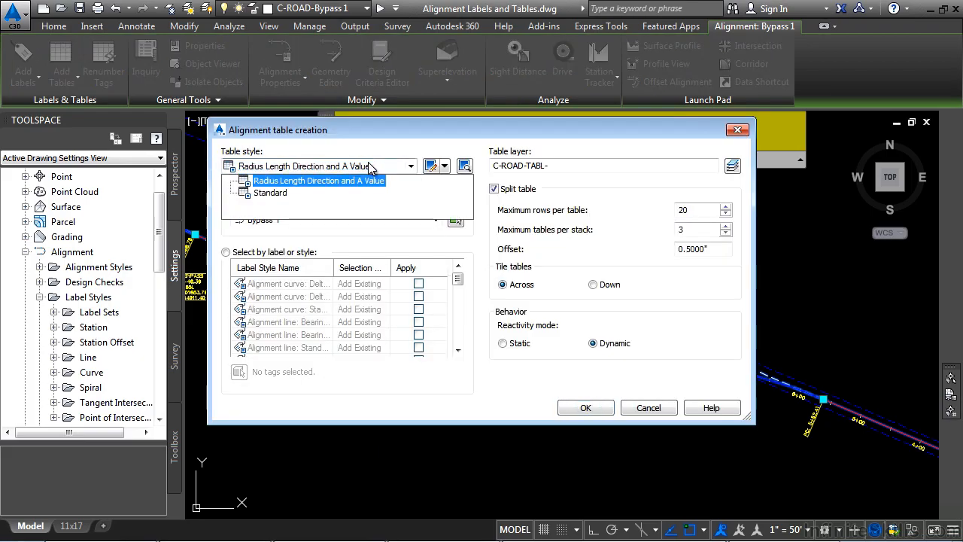
left_click(319, 181)
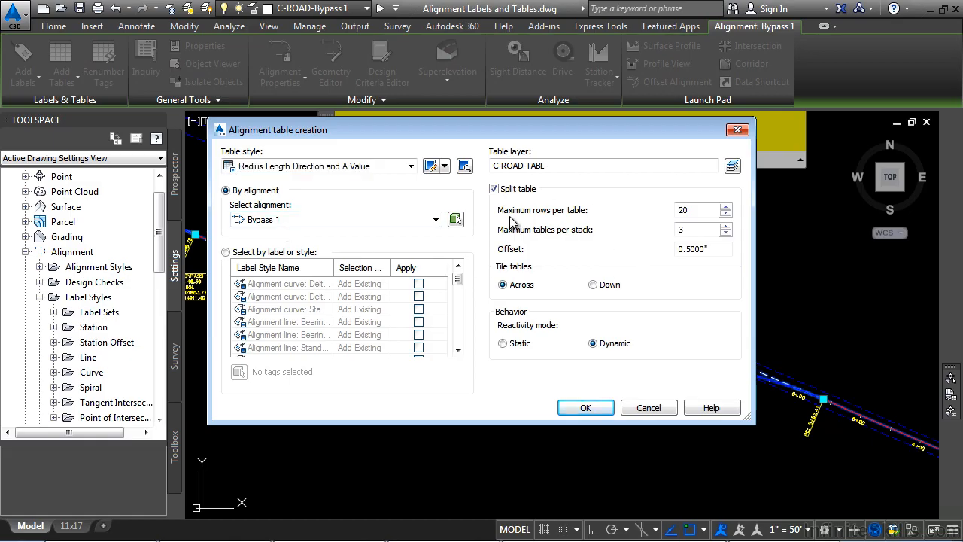
left_click(493, 188)
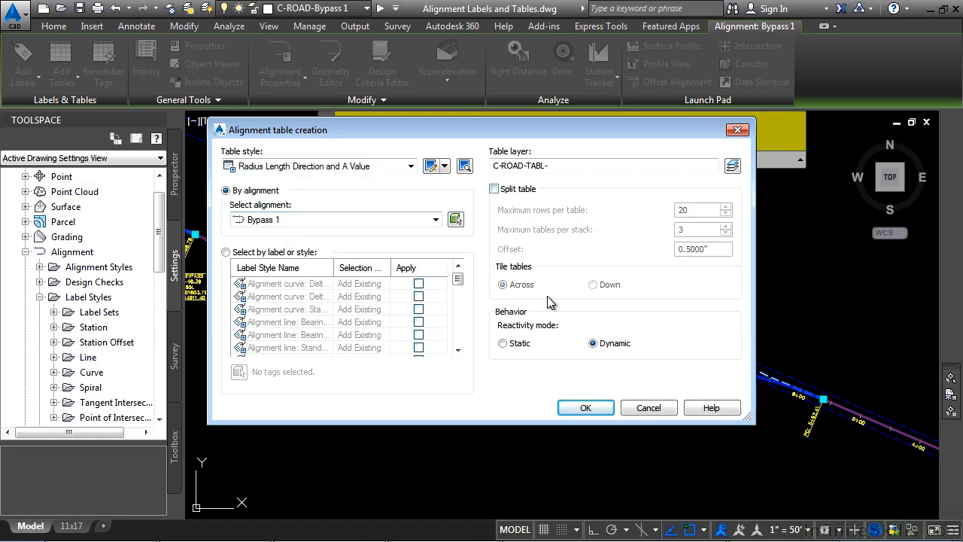
mouse_move(585, 406)
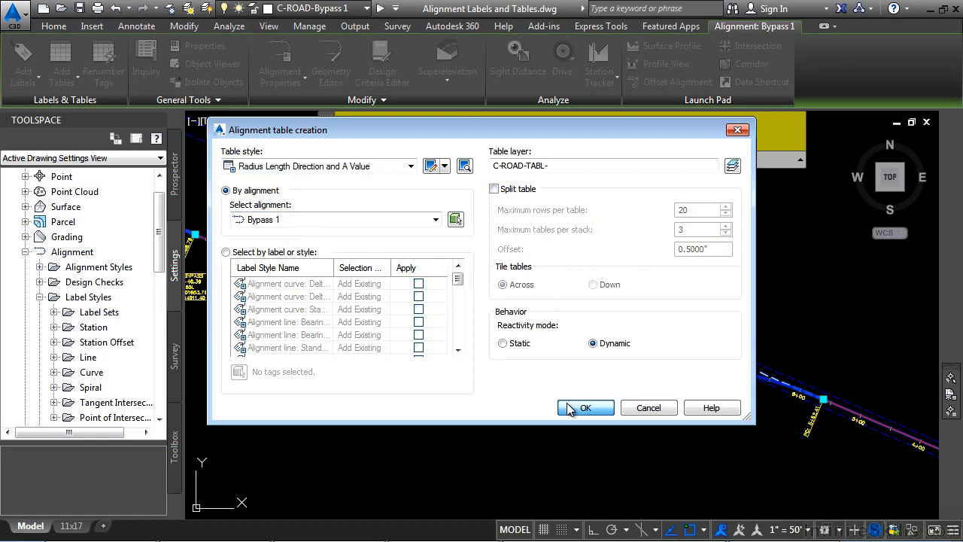
left_click(586, 406)
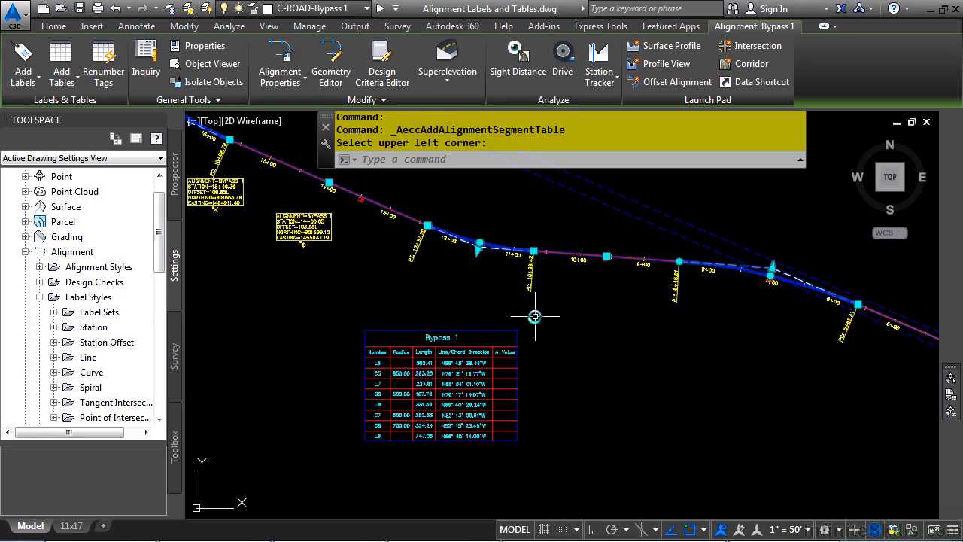
mouse_move(470, 261)
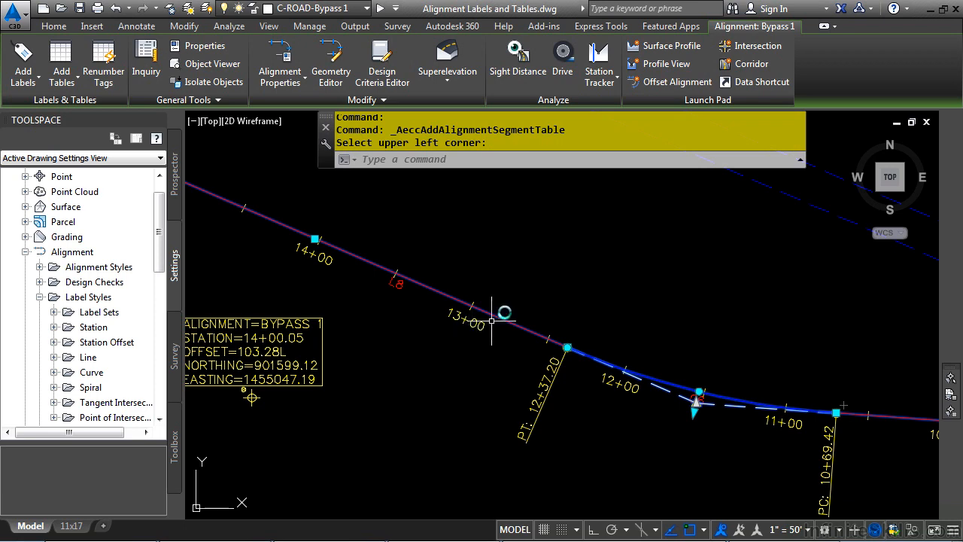
Step: Position the pending segment table preview just below the Bypass 1 tangents
left_click(638, 409)
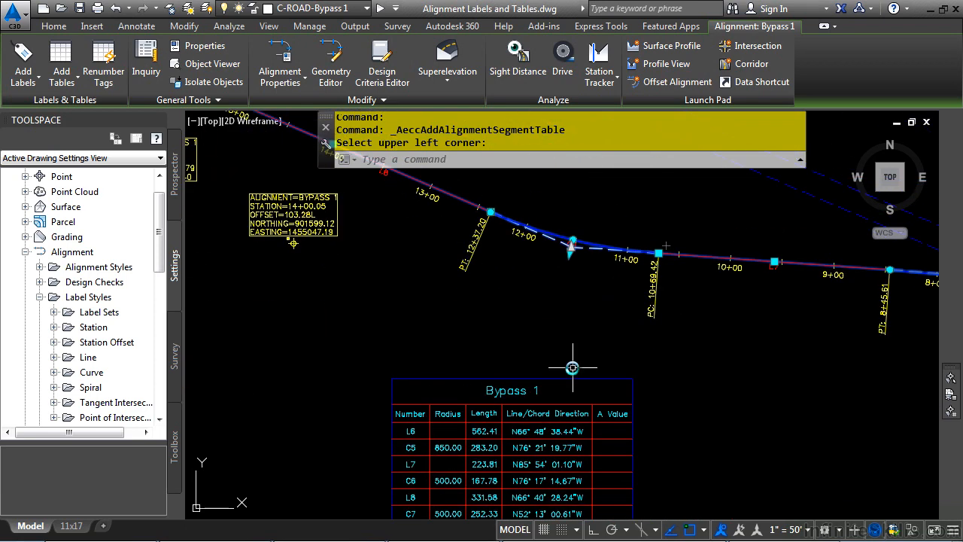
mouse_move(334, 307)
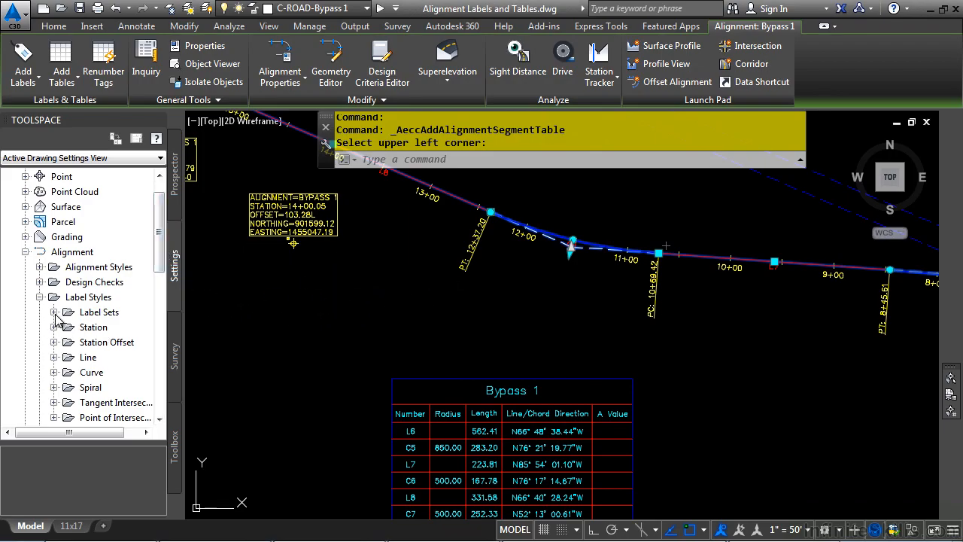
Step: Expand the Line label styles to list Bearing over Distance, Standard and Expressions
scroll("down", 3)
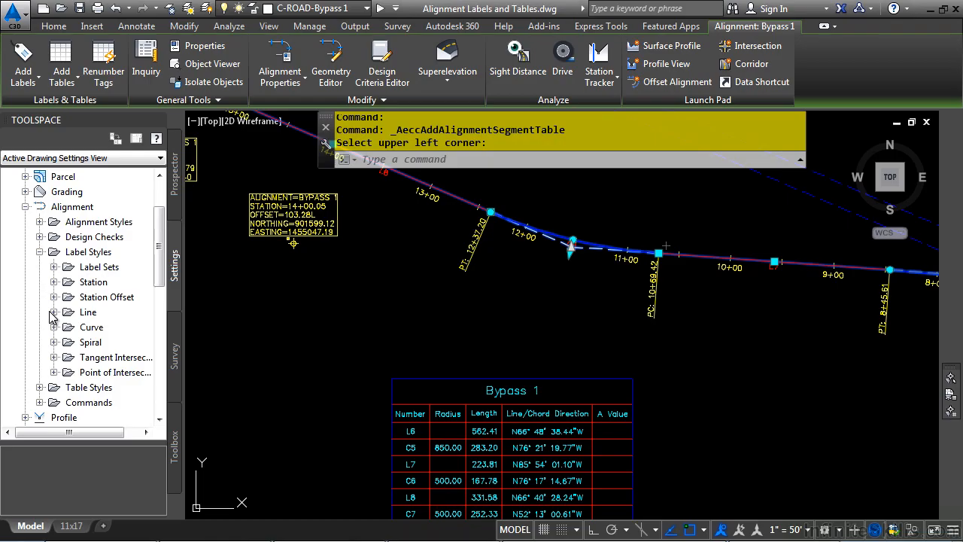
left_click(54, 312)
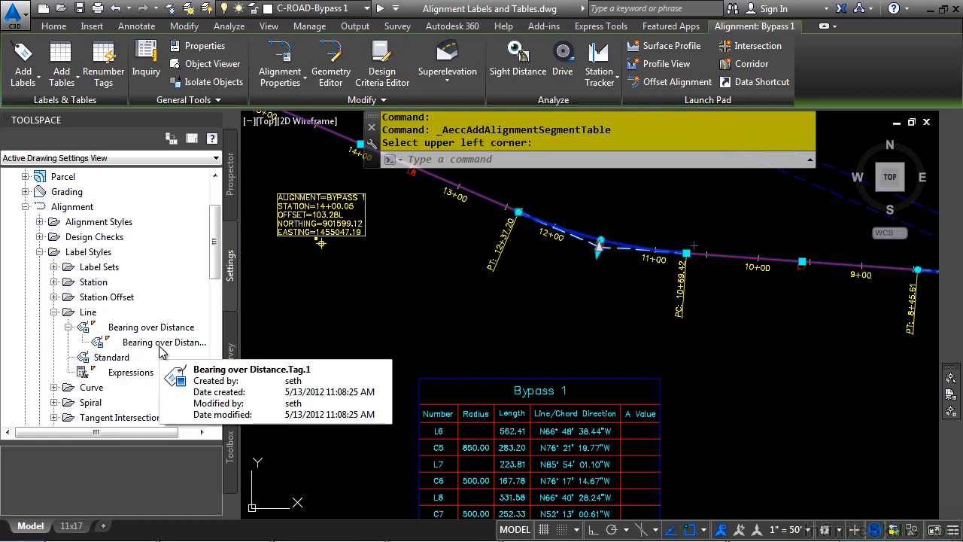
mouse_move(512, 337)
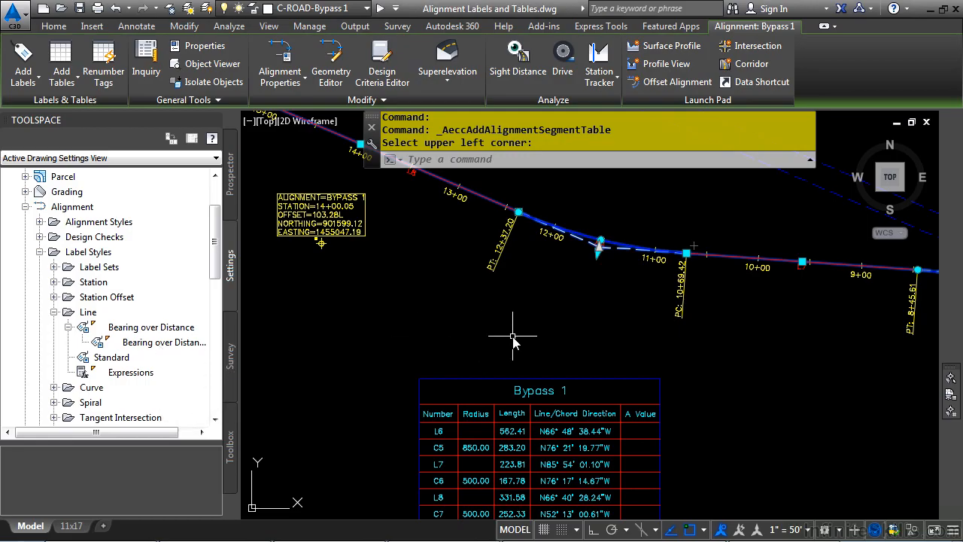
mouse_move(512, 334)
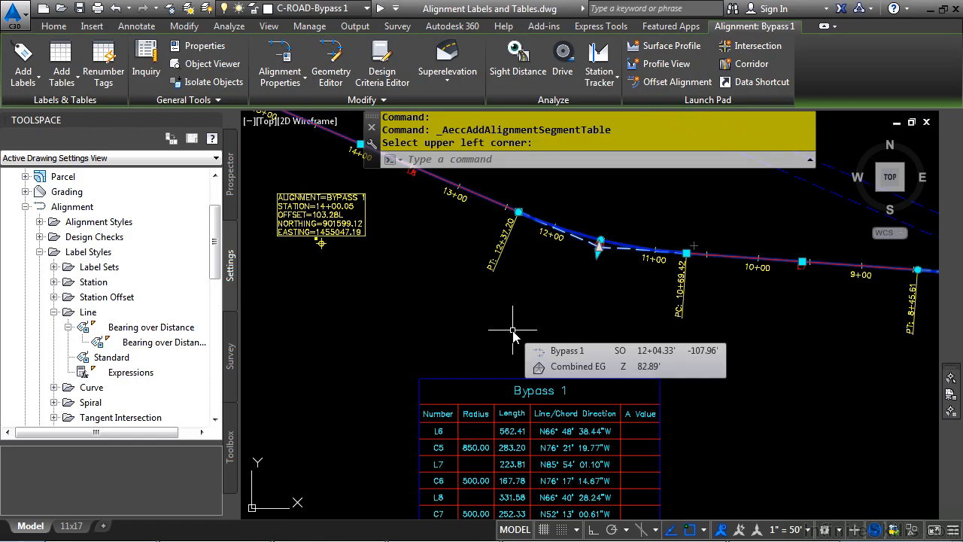
mouse_move(545, 298)
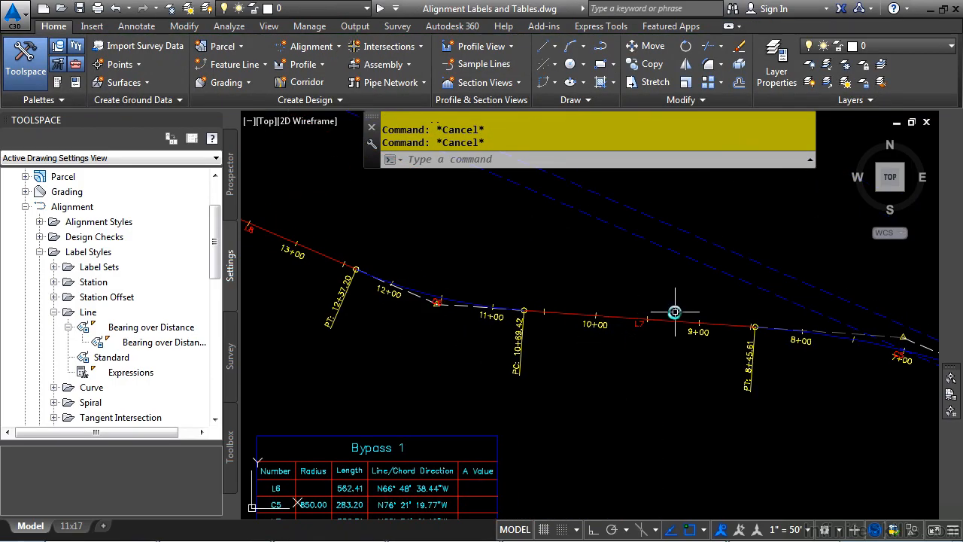
mouse_move(630, 337)
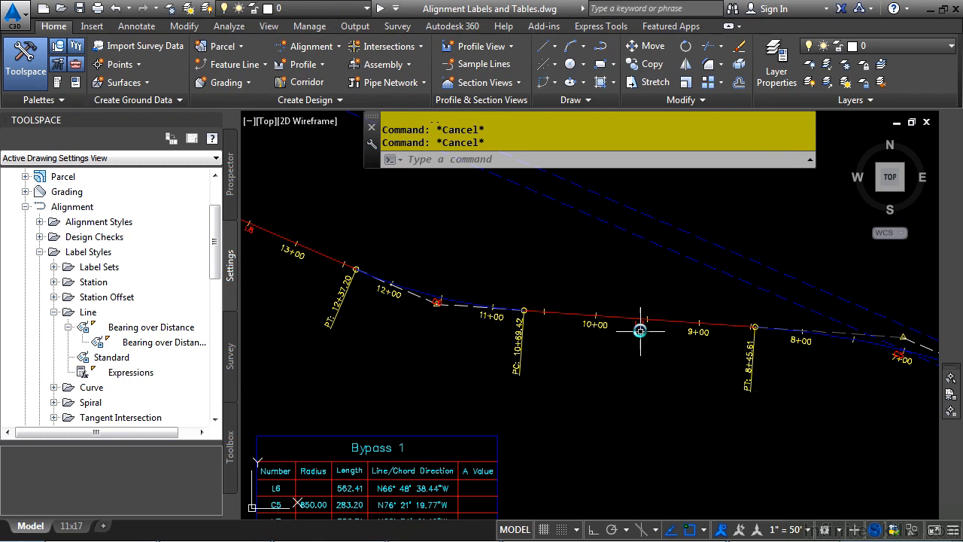
Step: Select the tangent segment tag near station 10+00 for renumbering
left_click(640, 329)
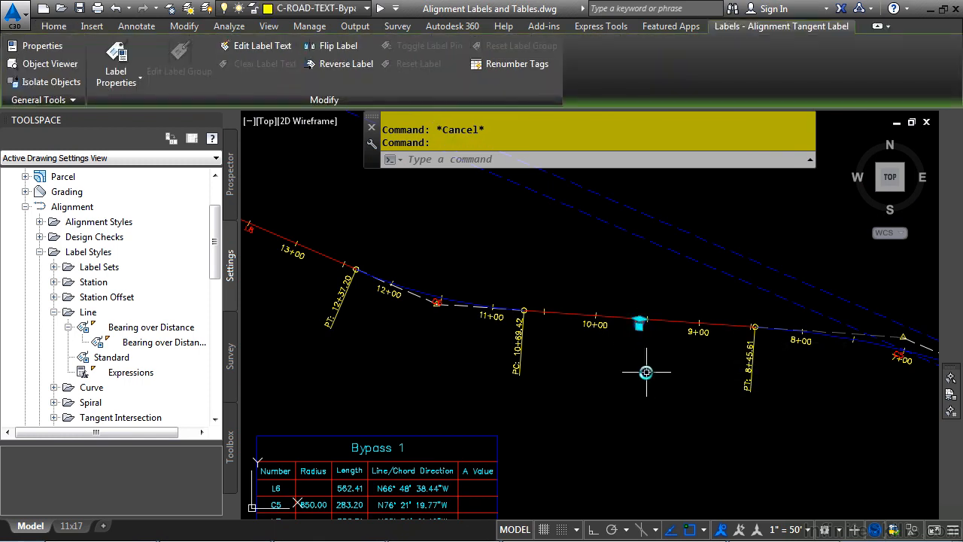
mouse_move(514, 63)
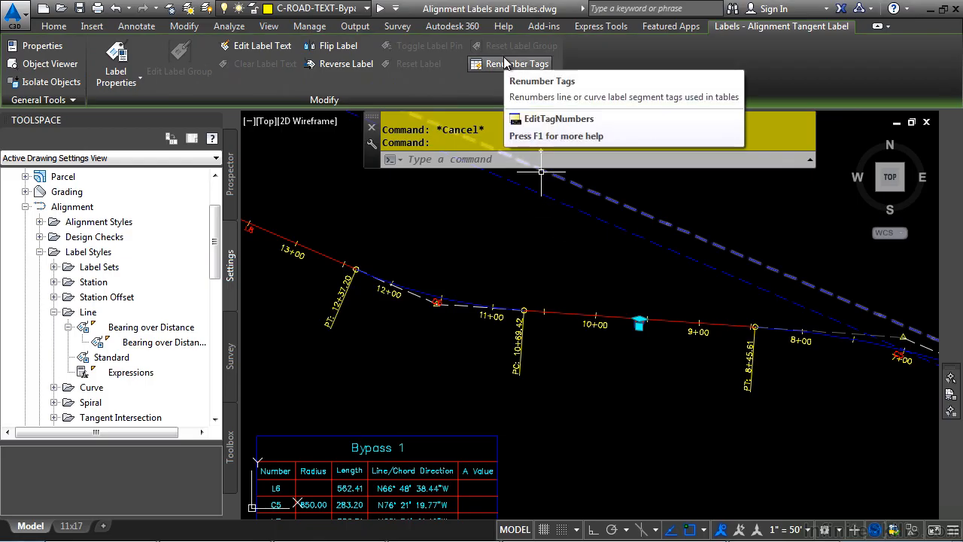
mouse_move(505, 224)
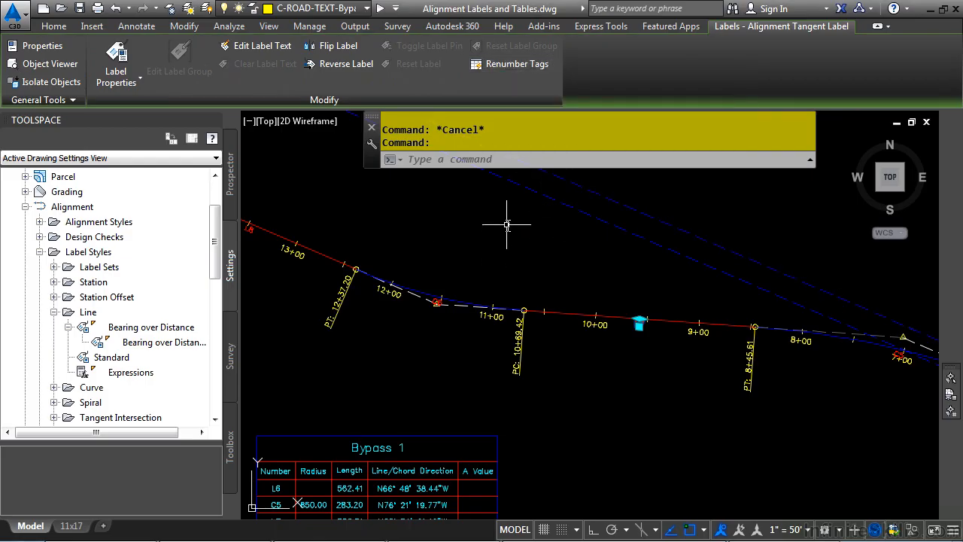